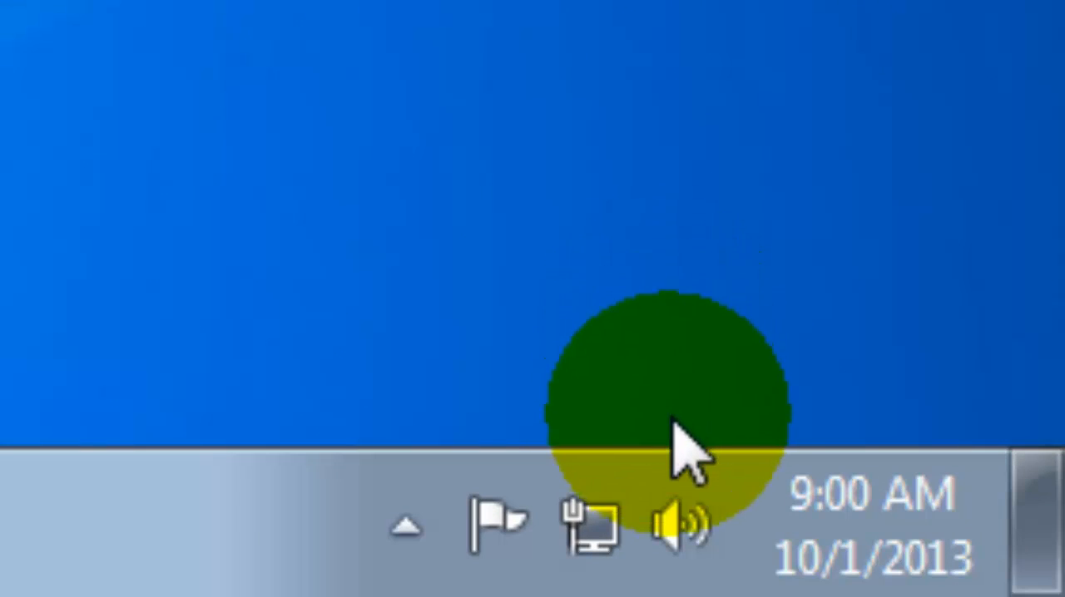
mouse_move(683, 532)
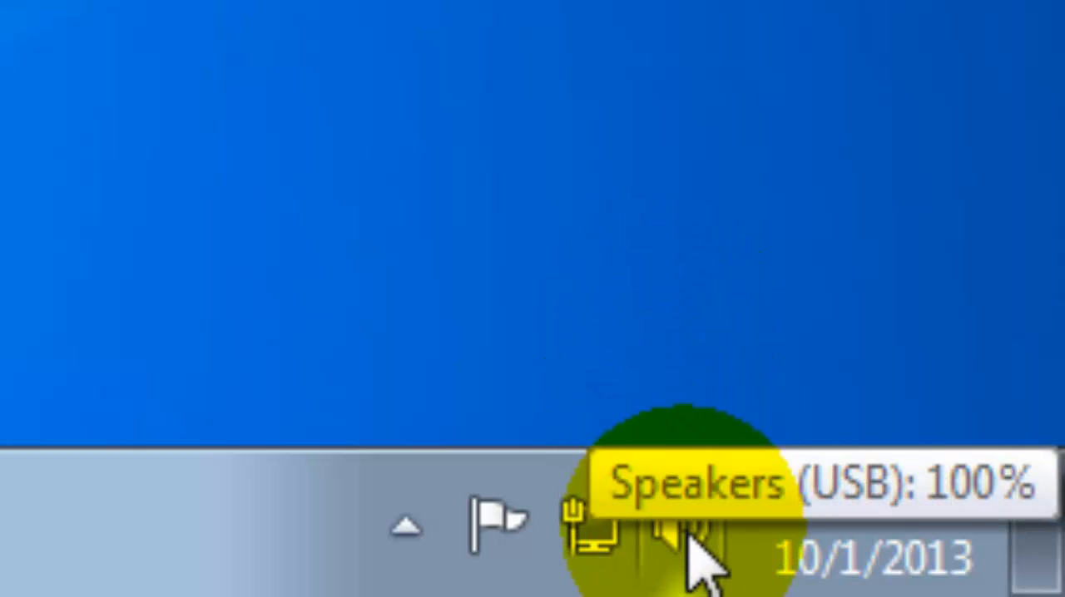
Bring up the sound options from the system-tray speaker icon to reach Recording devices.
right_click(674, 533)
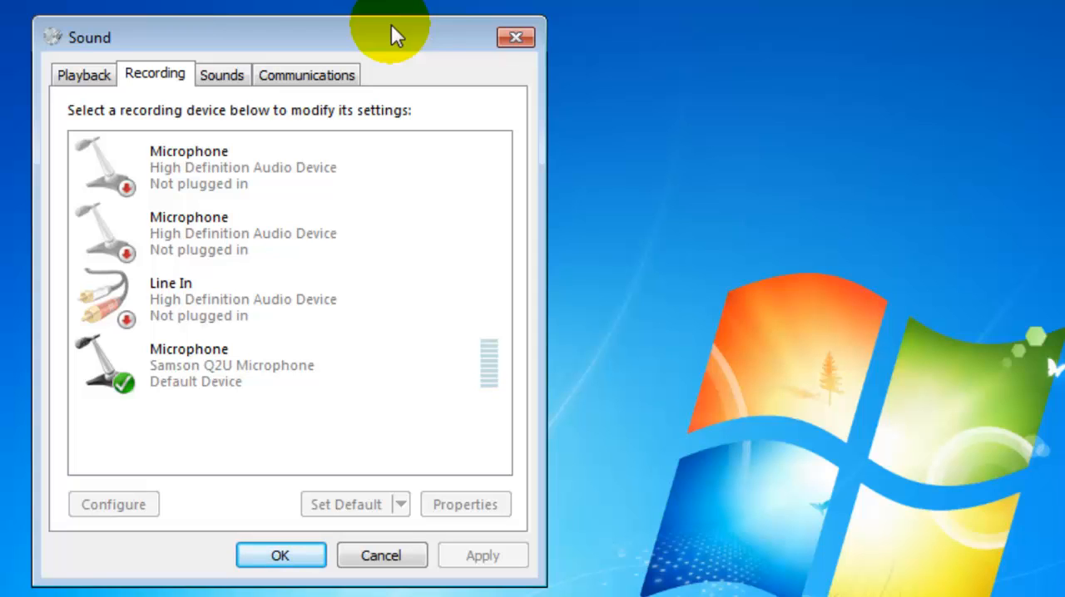
Select the Samson Q2U Microphone in the Recording devices list.
left_click(283, 366)
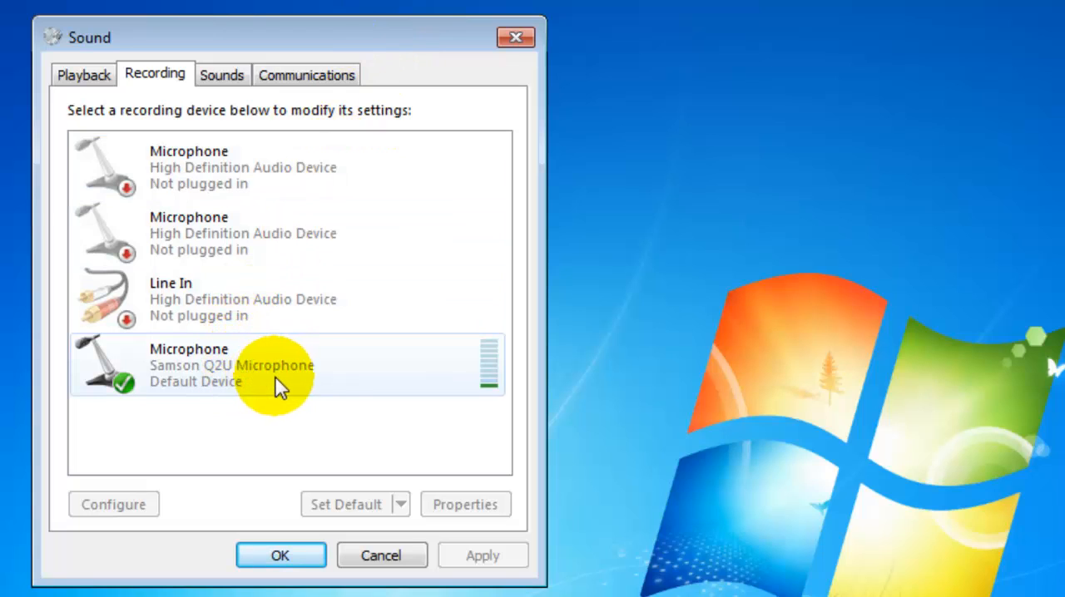
mouse_move(350, 375)
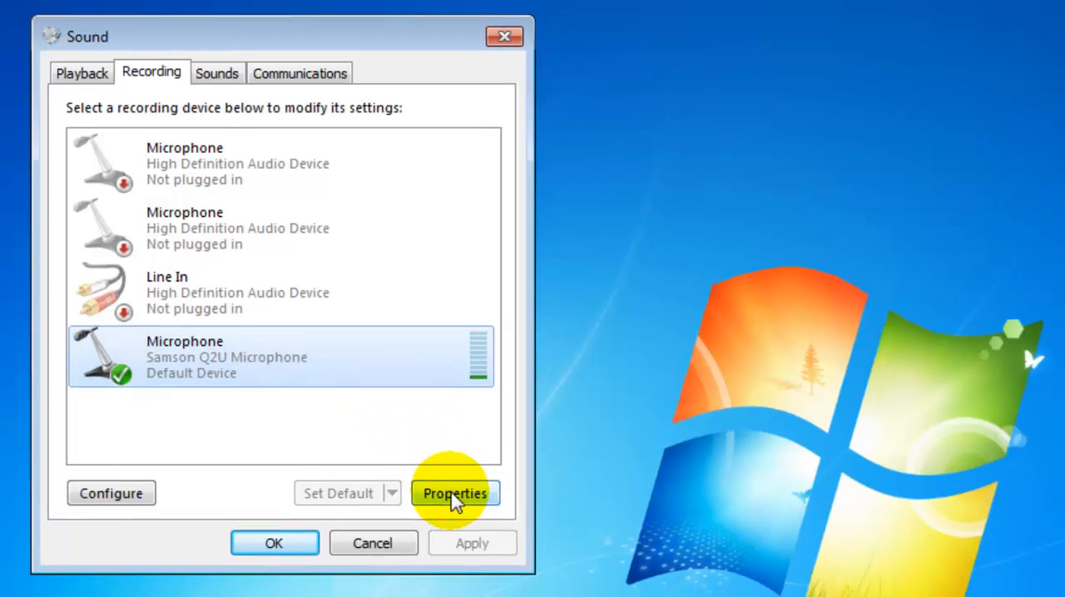
Show the Samson Q2U Microphone's Properties on its general device page.
left_click(454, 492)
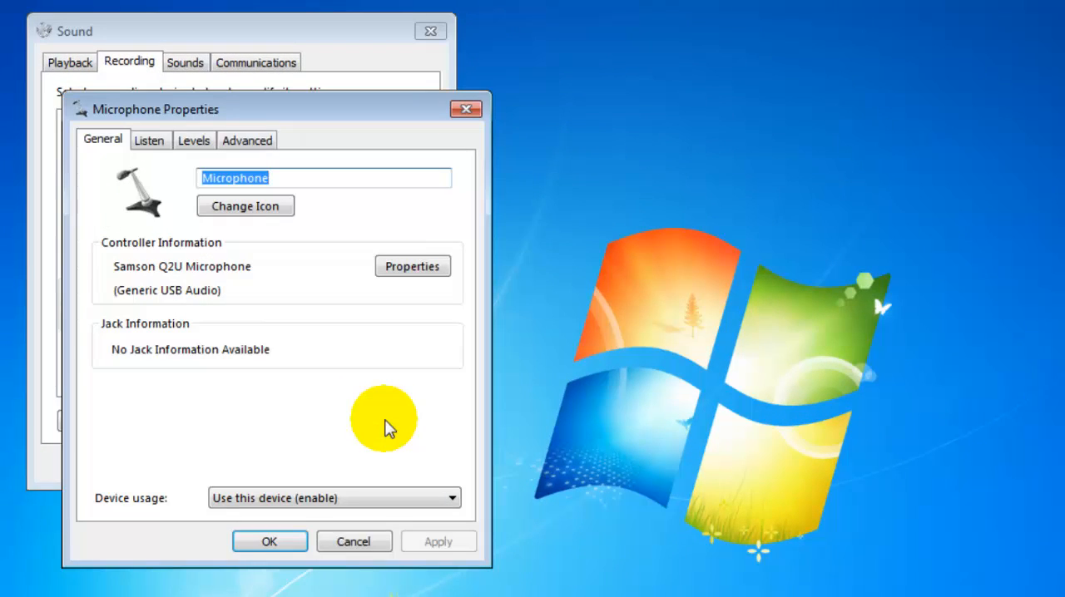
mouse_move(102, 140)
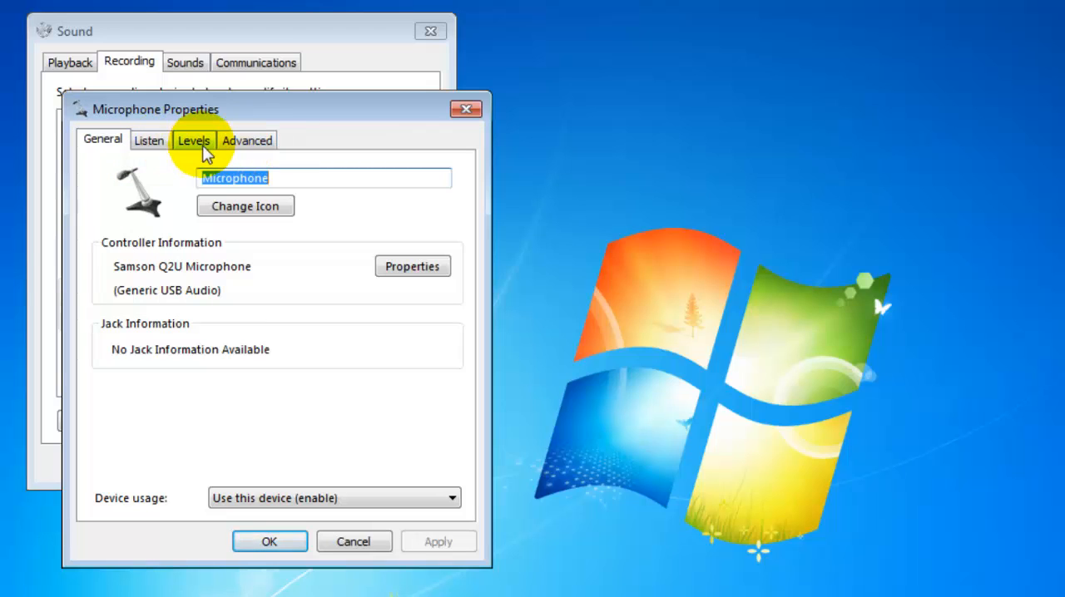
On Levels, sweep the Microphone slider between 96 and 14, leaving it at 37, and confirm.
left_click(193, 140)
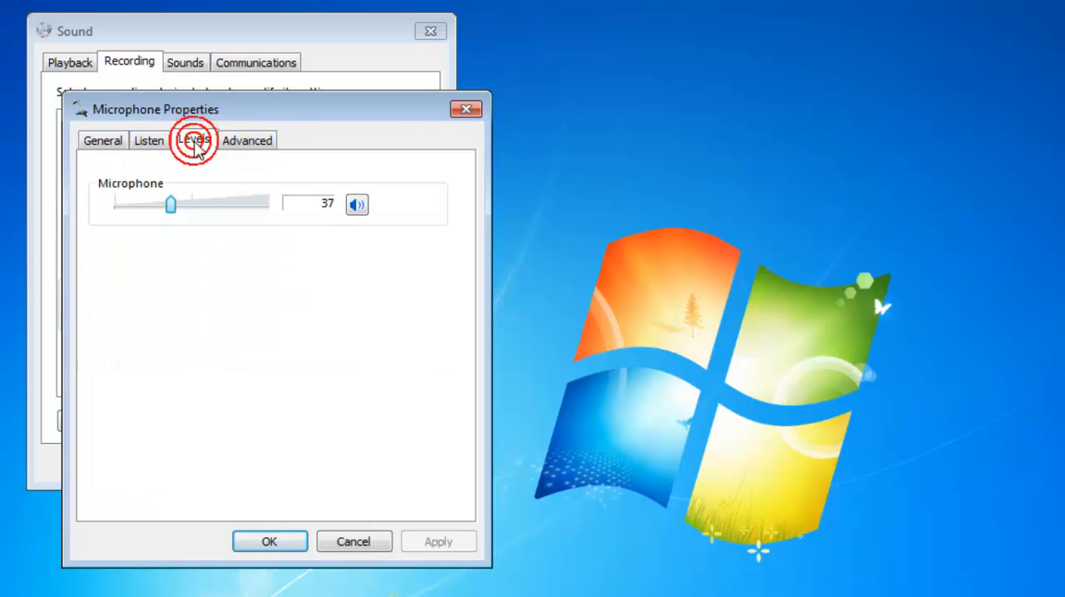
left_click(193, 140)
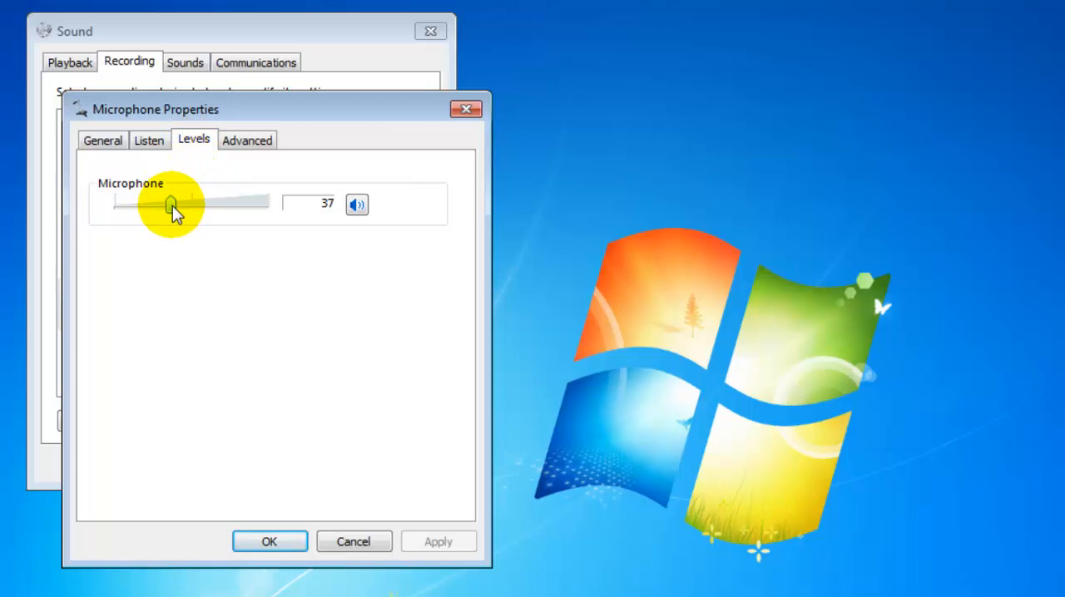
left_click_drag(170, 205, 207, 204)
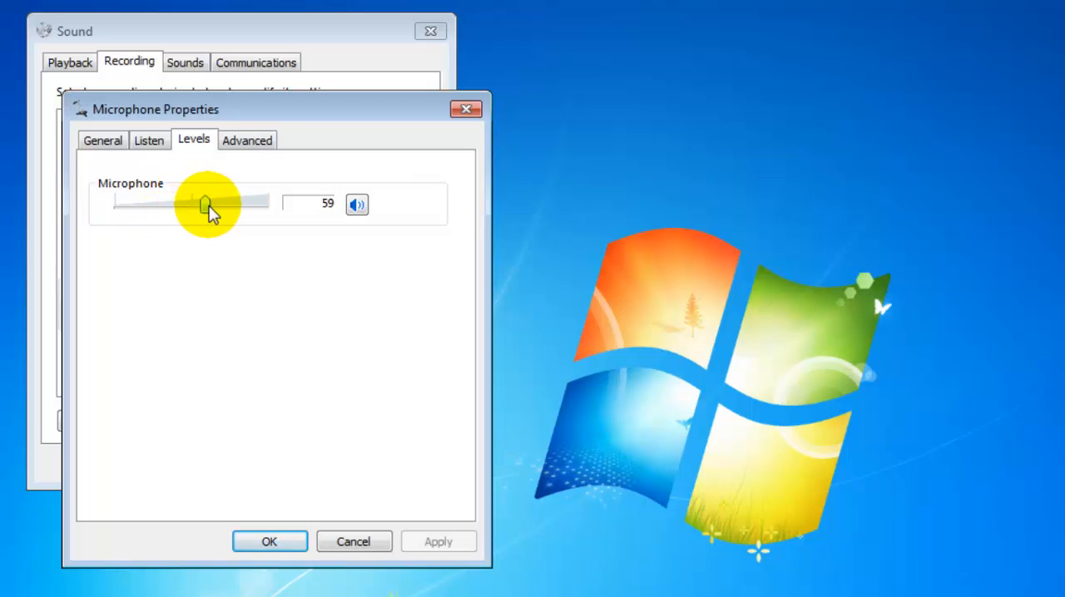
left_click_drag(203, 203, 263, 203)
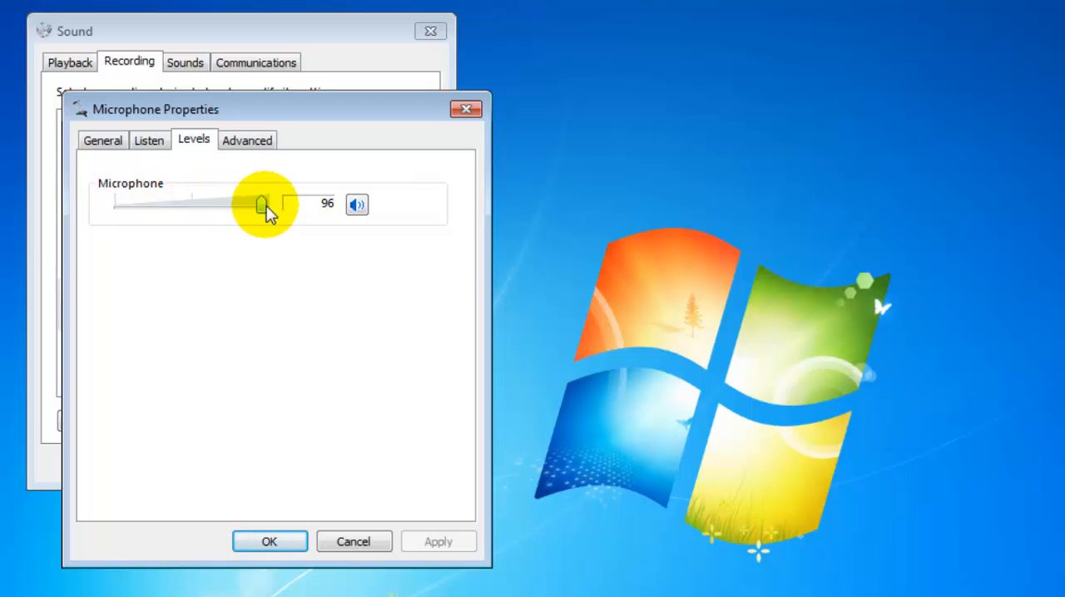
left_click_drag(263, 206, 225, 207)
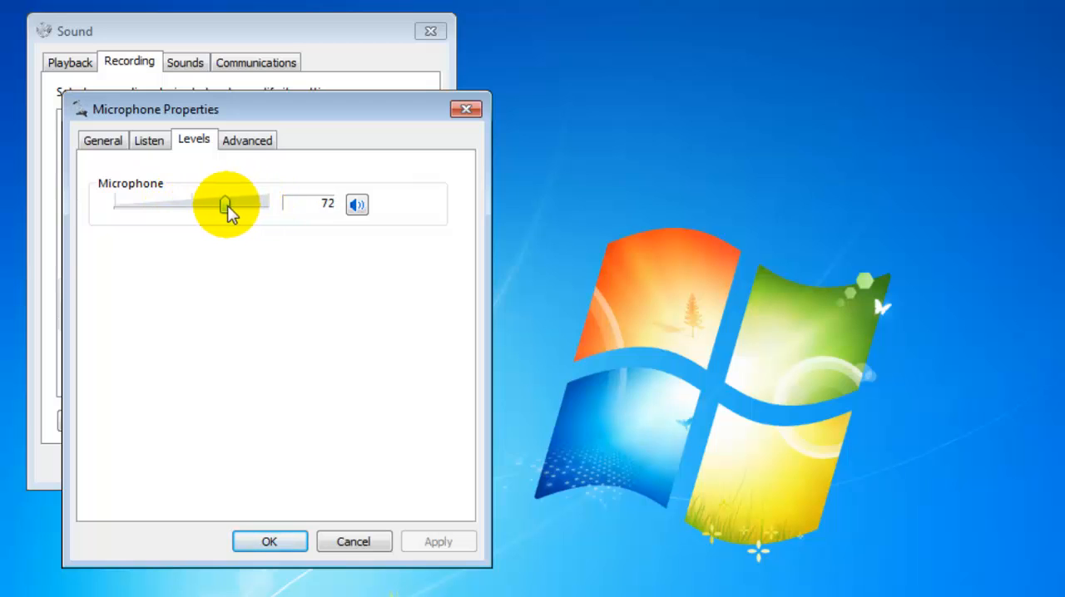
left_click_drag(224, 204, 136, 205)
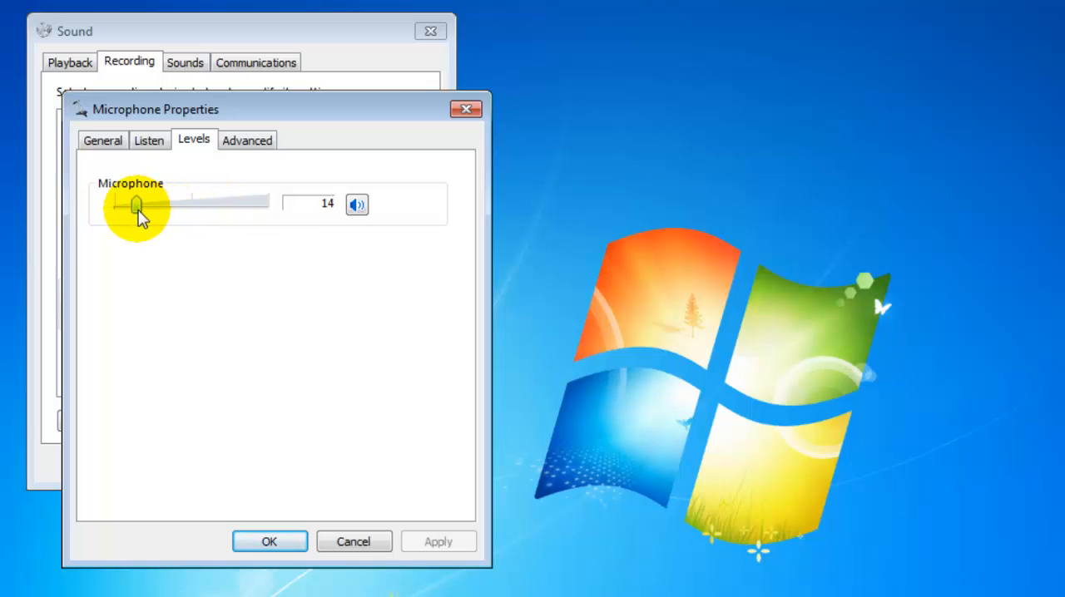
left_click_drag(135, 205, 148, 205)
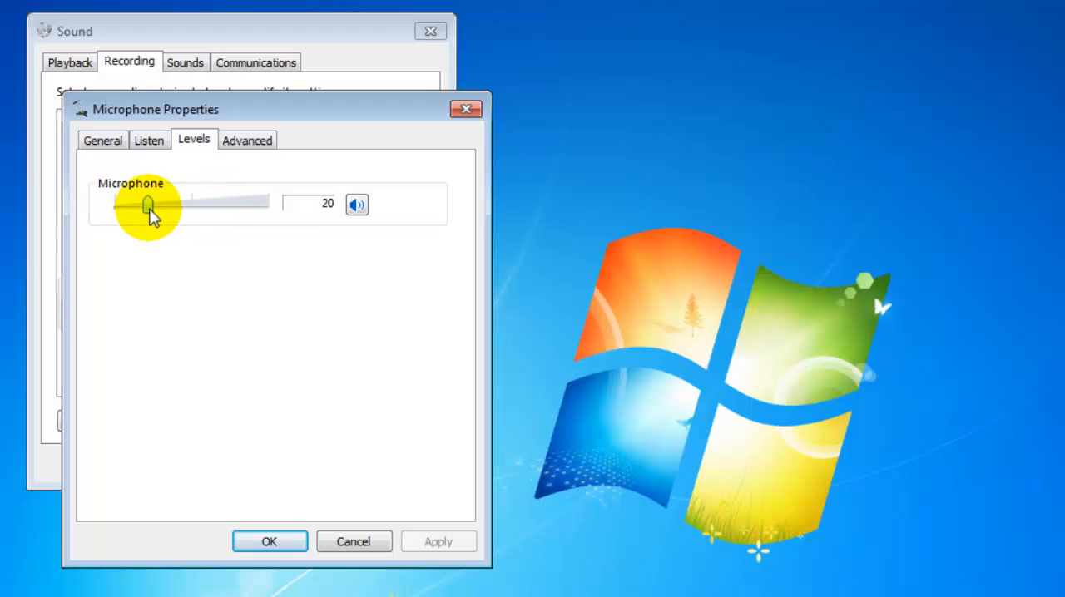
left_click_drag(146, 203, 165, 203)
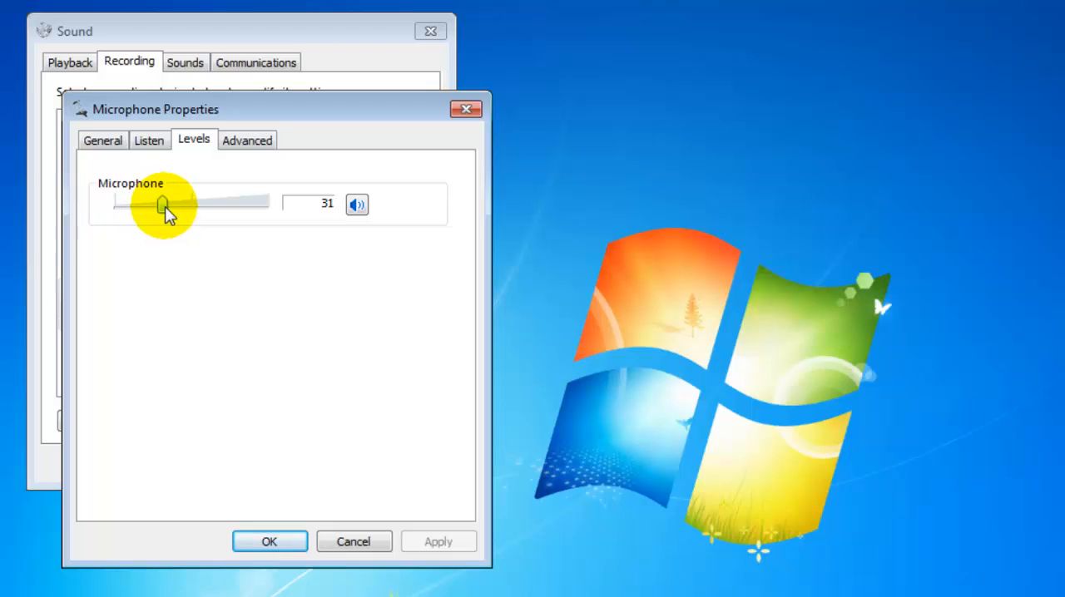
left_click_drag(163, 201, 170, 201)
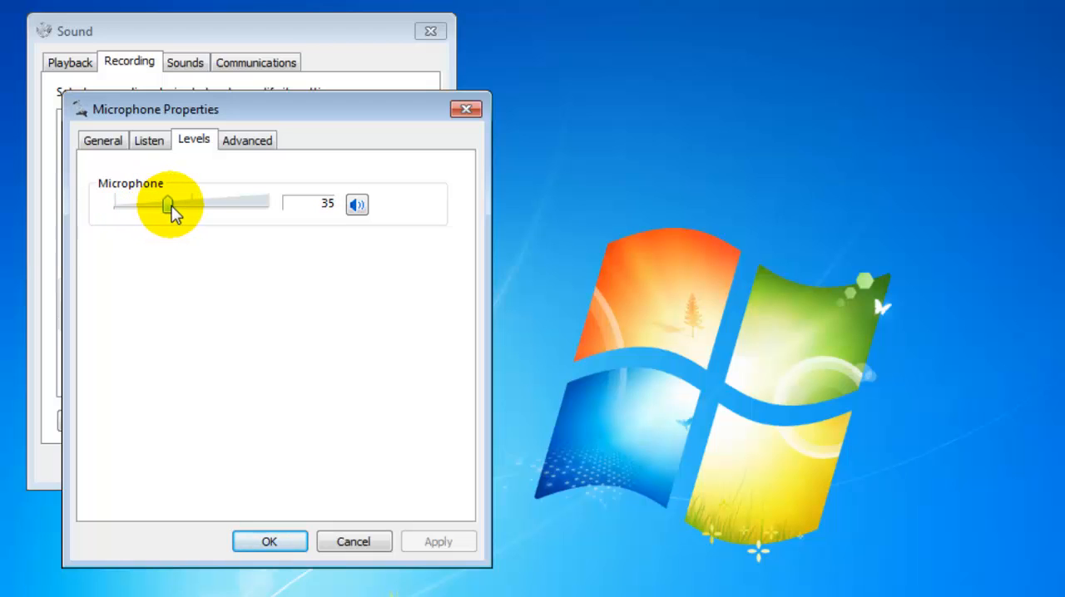
left_click_drag(166, 203, 177, 203)
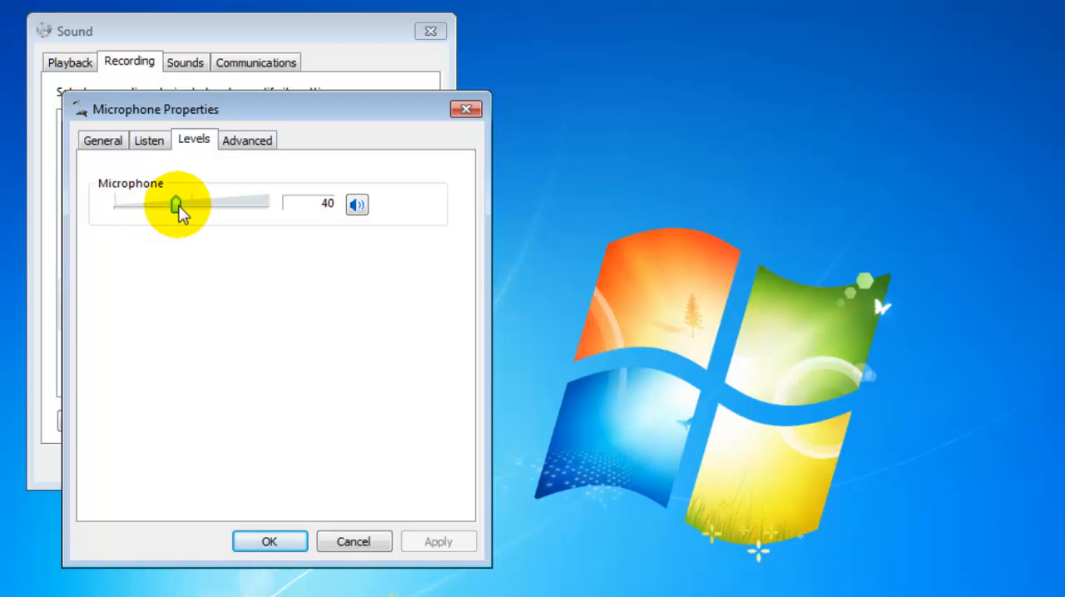
left_click_drag(175, 203, 170, 205)
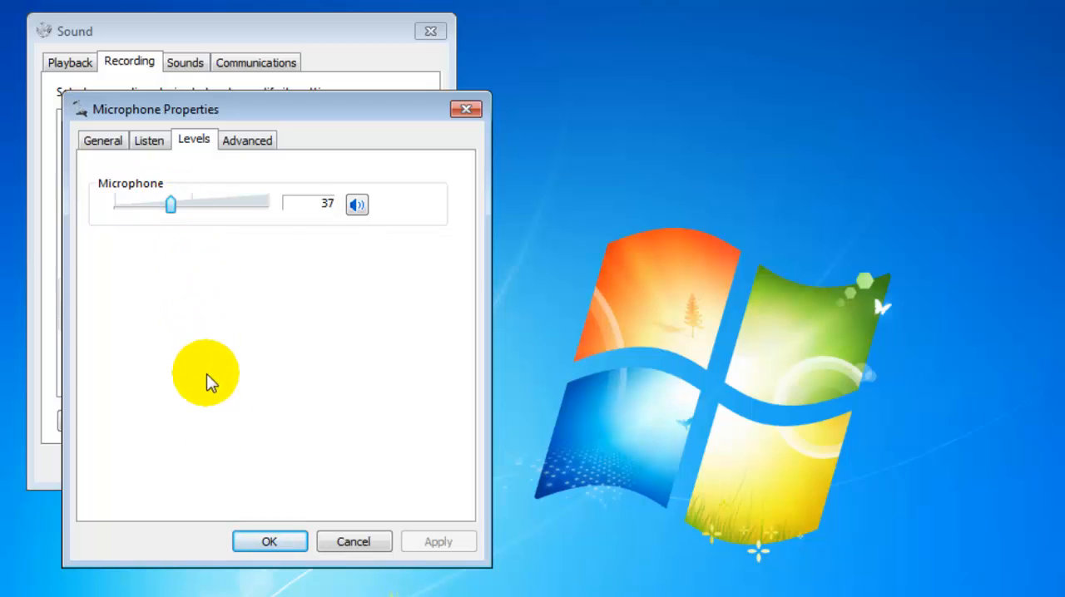
left_click(269, 540)
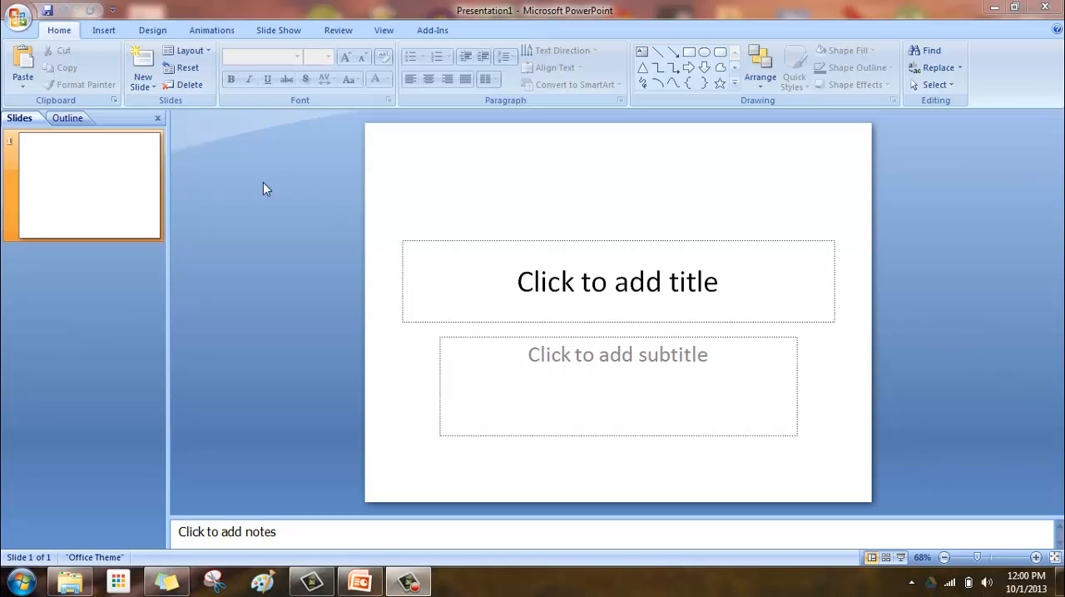
mouse_move(263, 207)
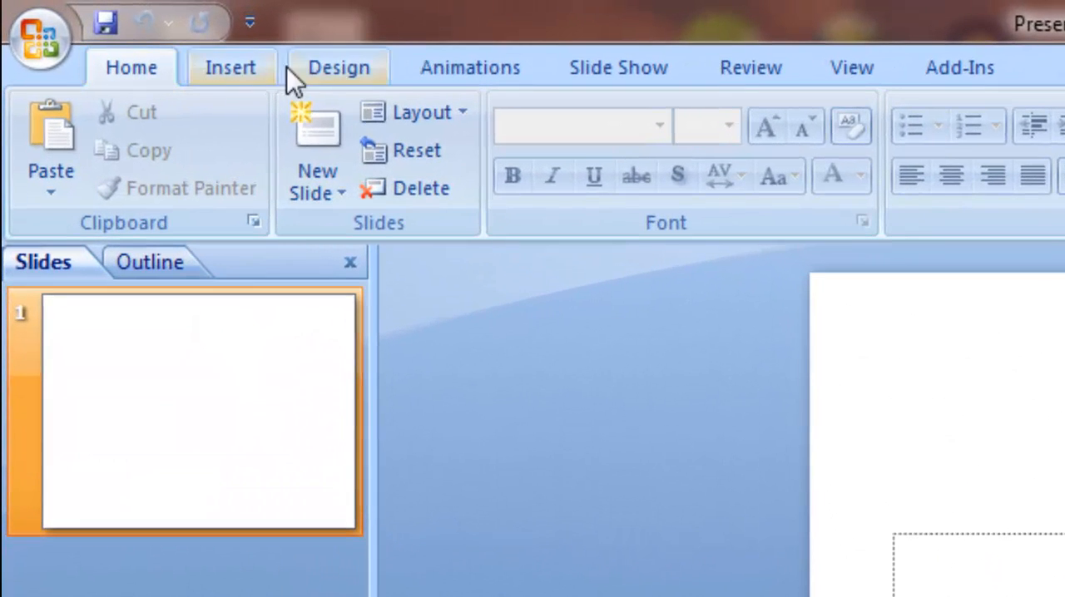
mouse_move(852, 66)
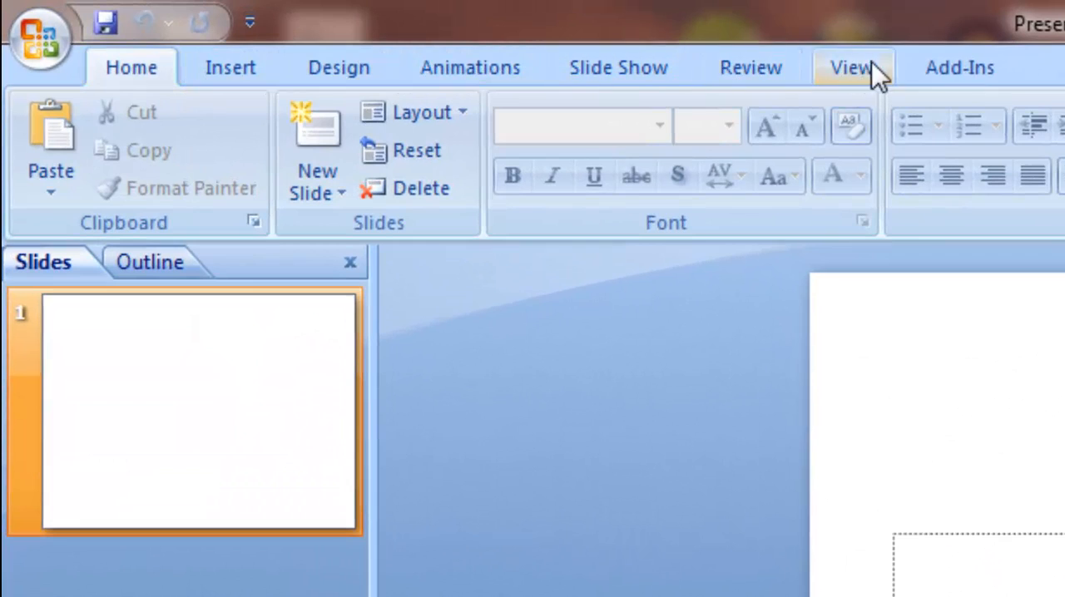
left_click(959, 67)
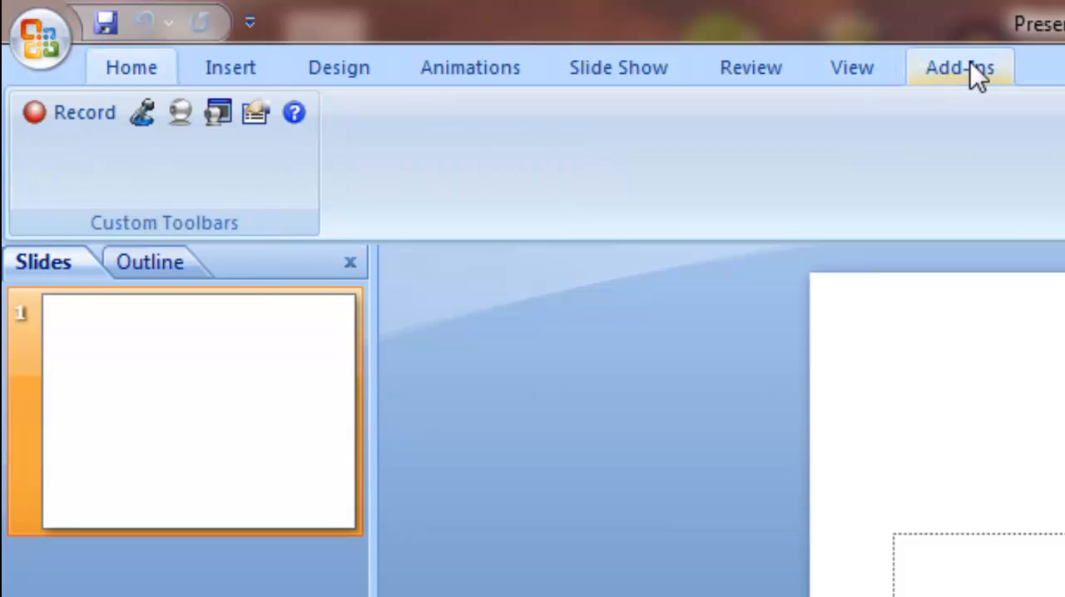
left_click(958, 67)
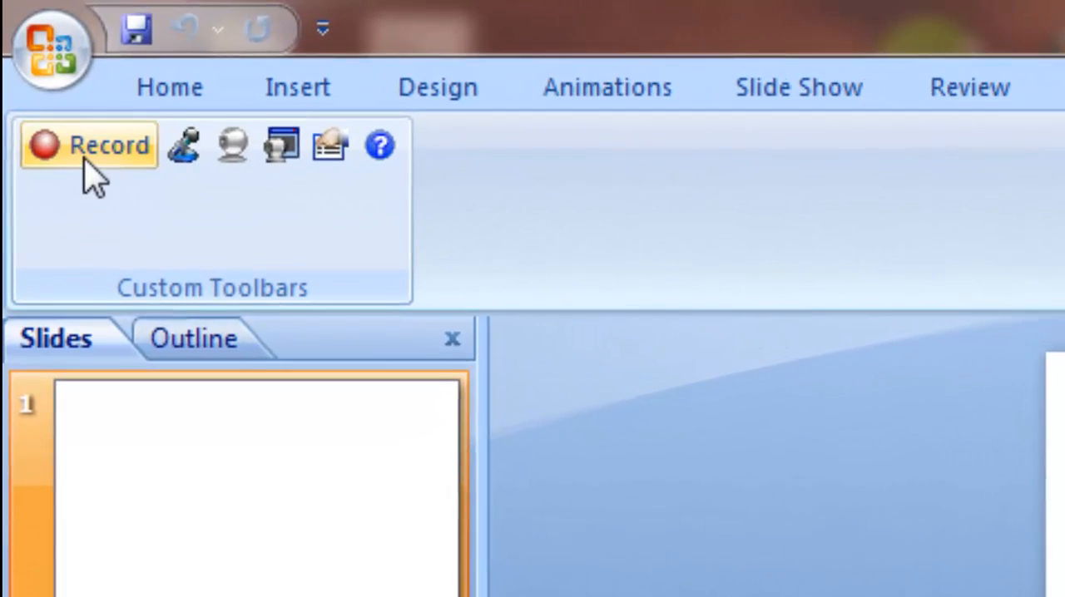
mouse_move(92, 153)
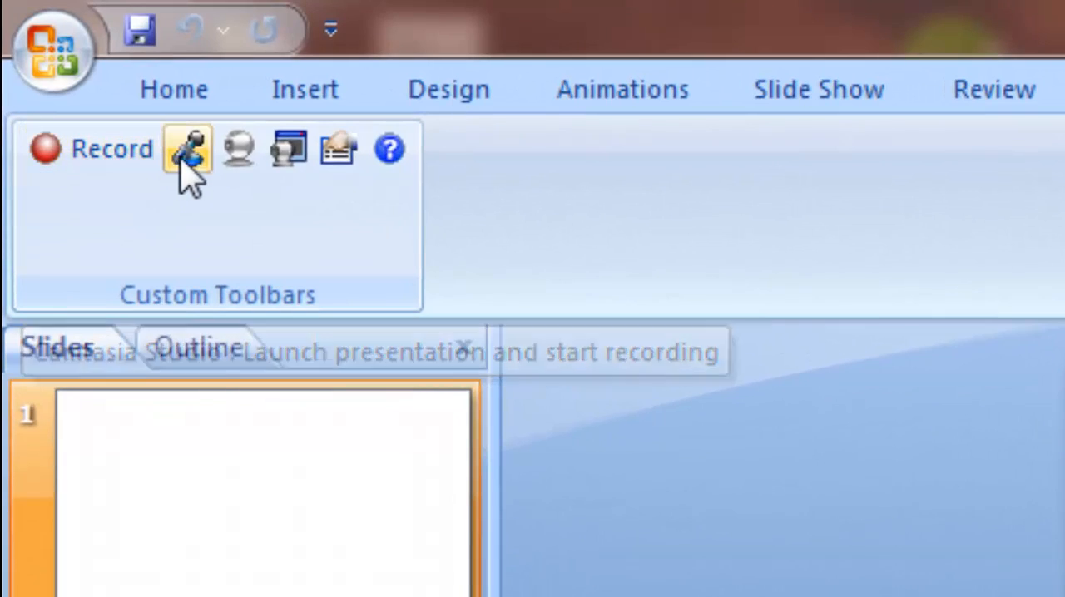
mouse_move(187, 150)
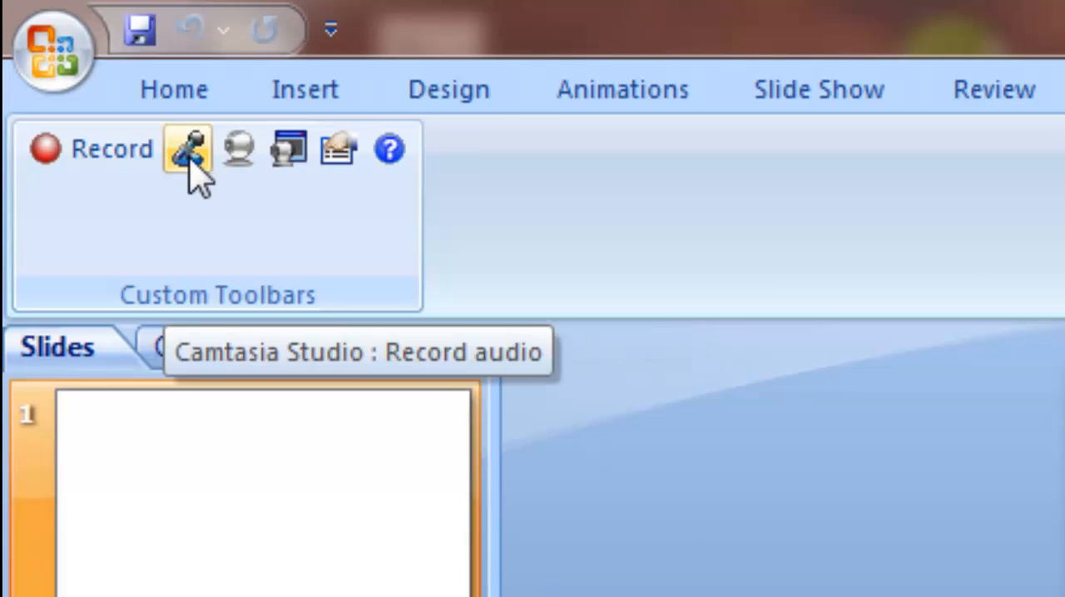
mouse_move(239, 149)
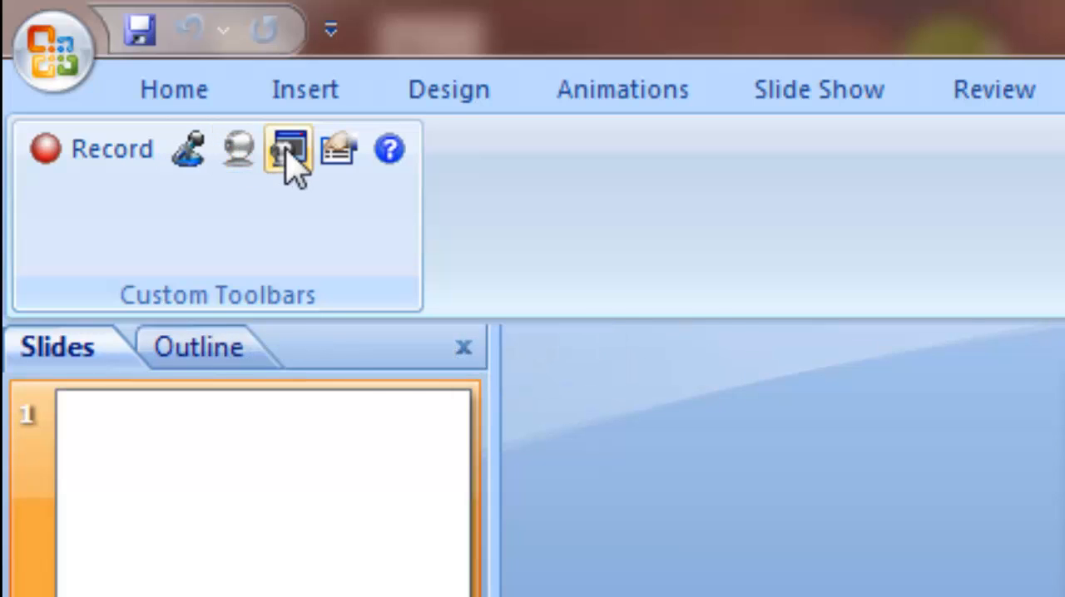
mouse_move(286, 150)
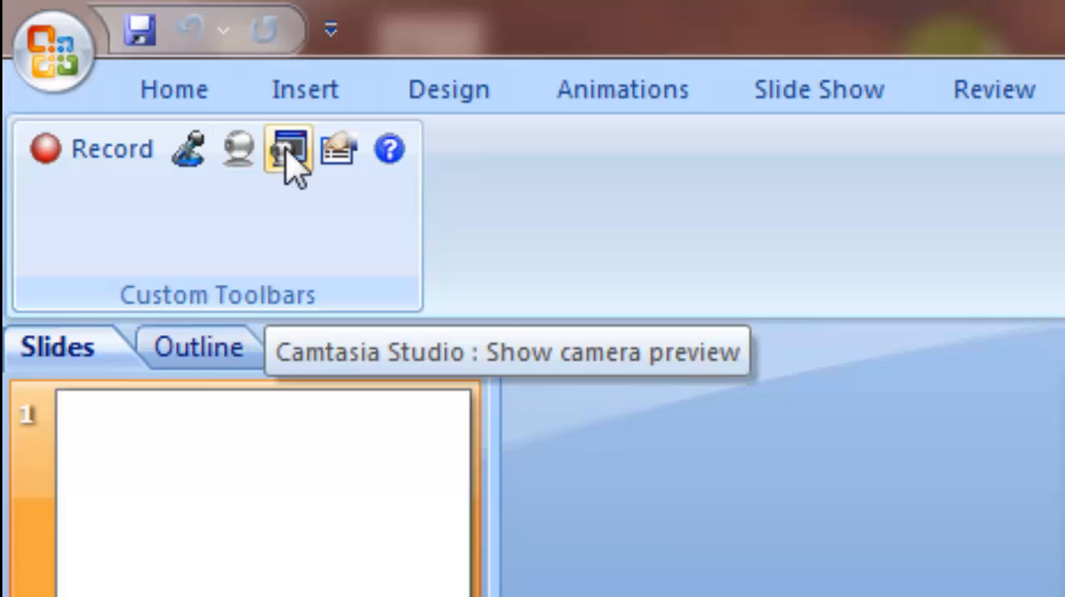
mouse_move(336, 150)
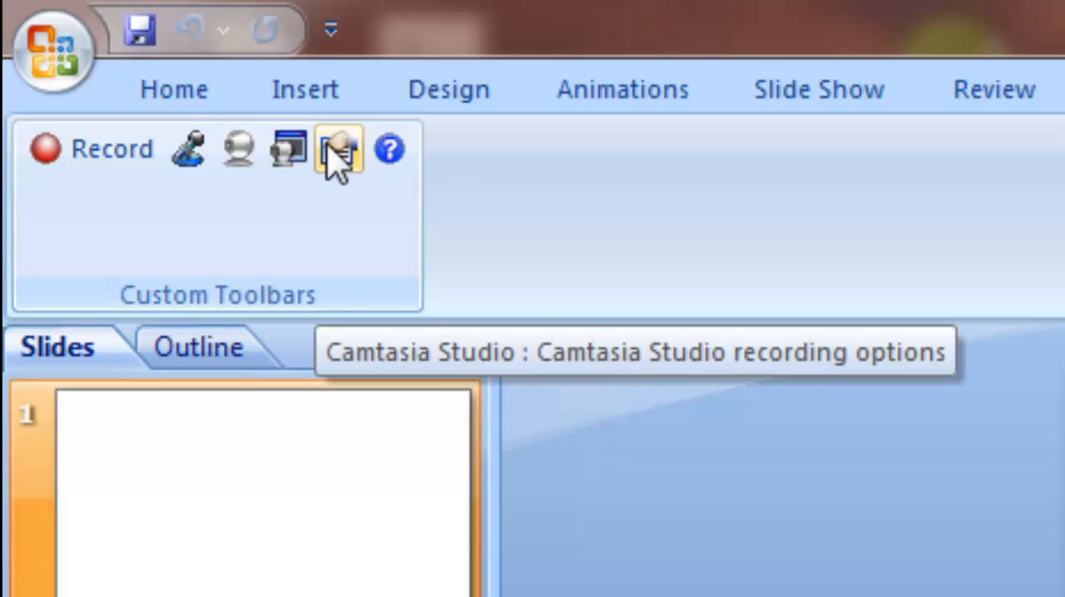
mouse_move(389, 153)
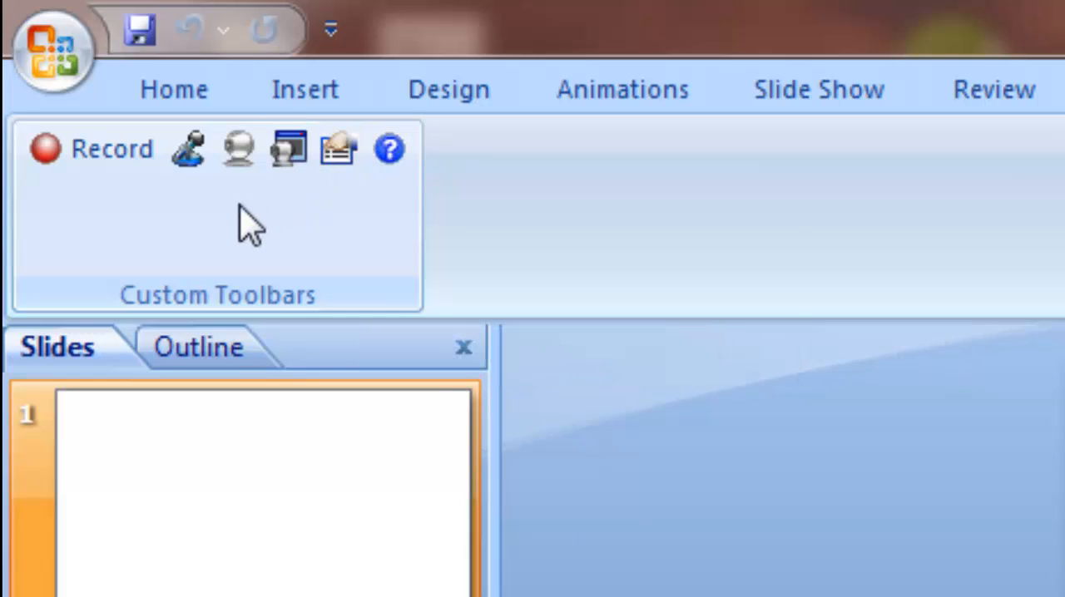
mouse_move(186, 148)
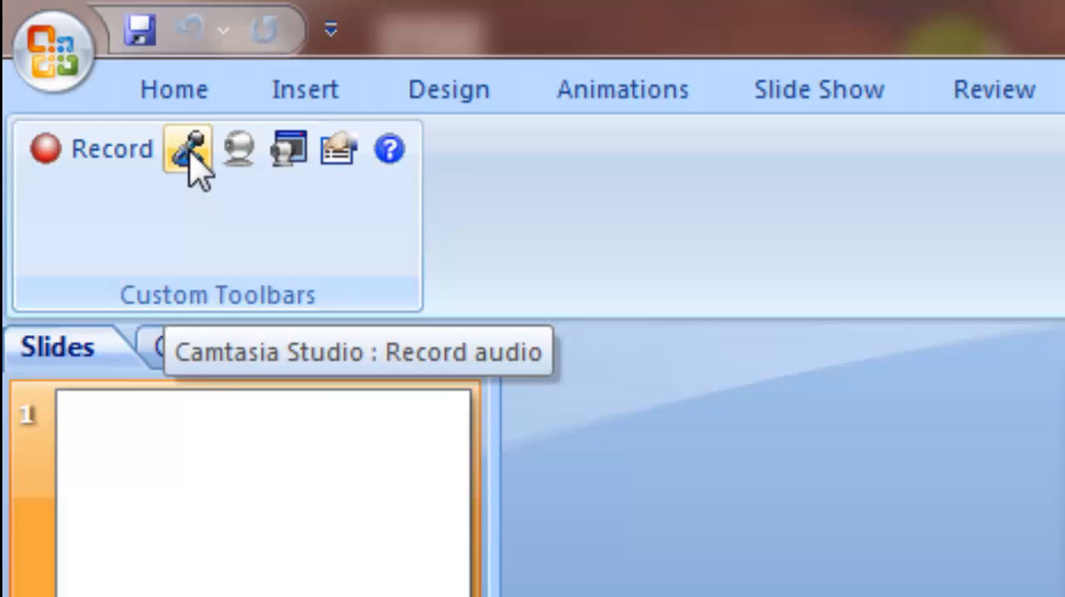
Turn on Camtasia's Record audio and dismiss the no-microphone-detected warning.
left_click(186, 148)
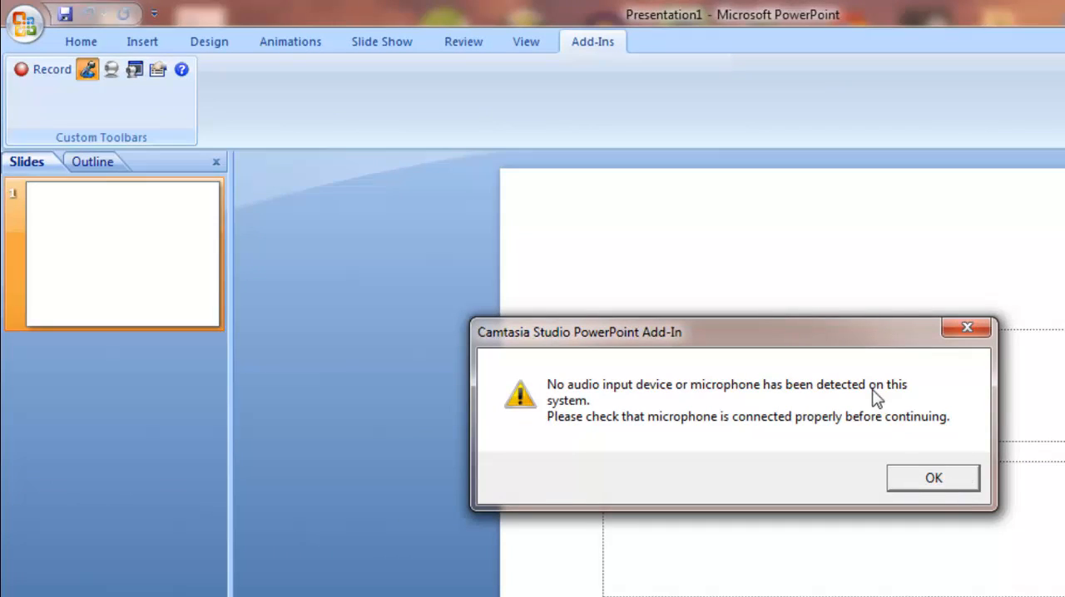
mouse_move(795, 442)
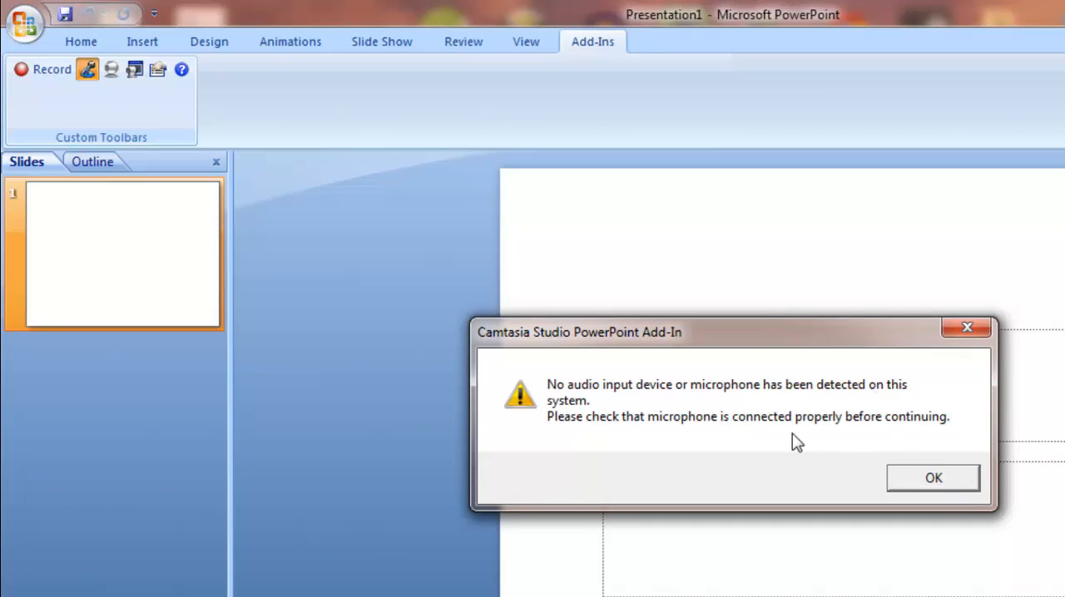
mouse_move(802, 326)
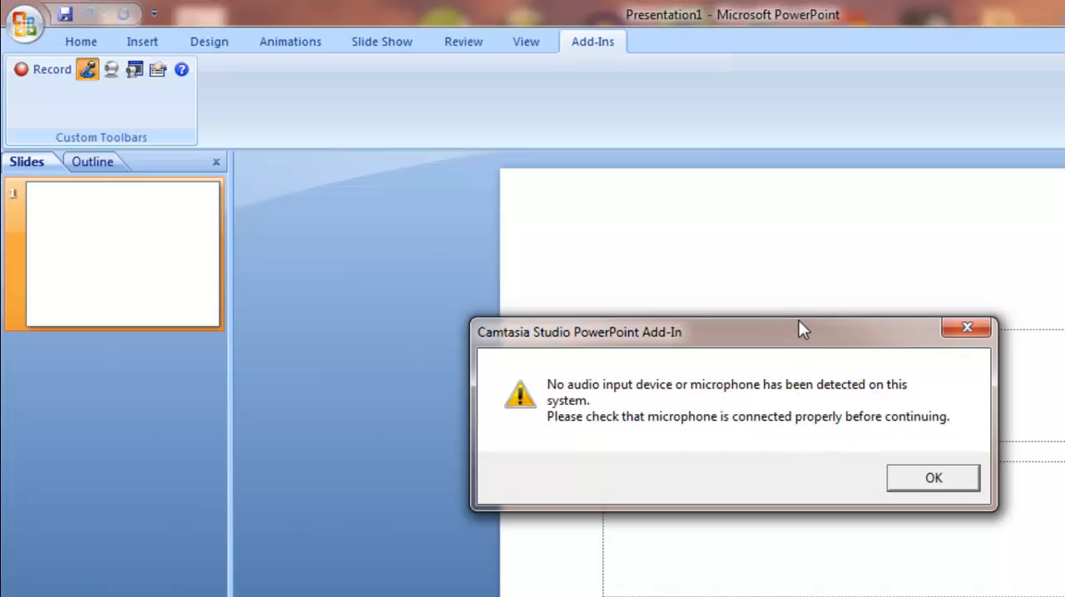
mouse_move(759, 460)
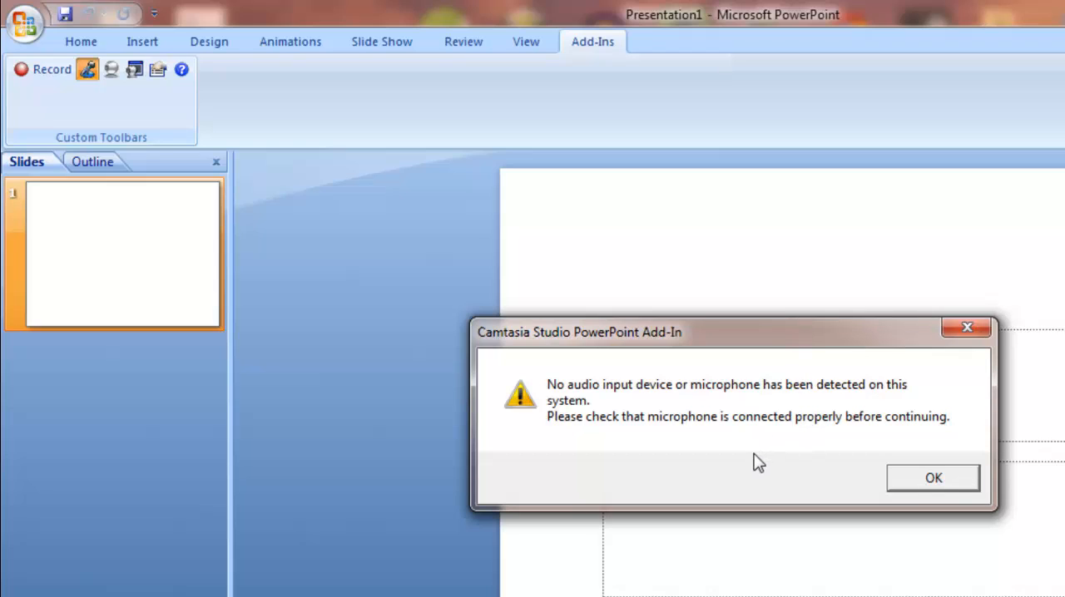
mouse_move(807, 463)
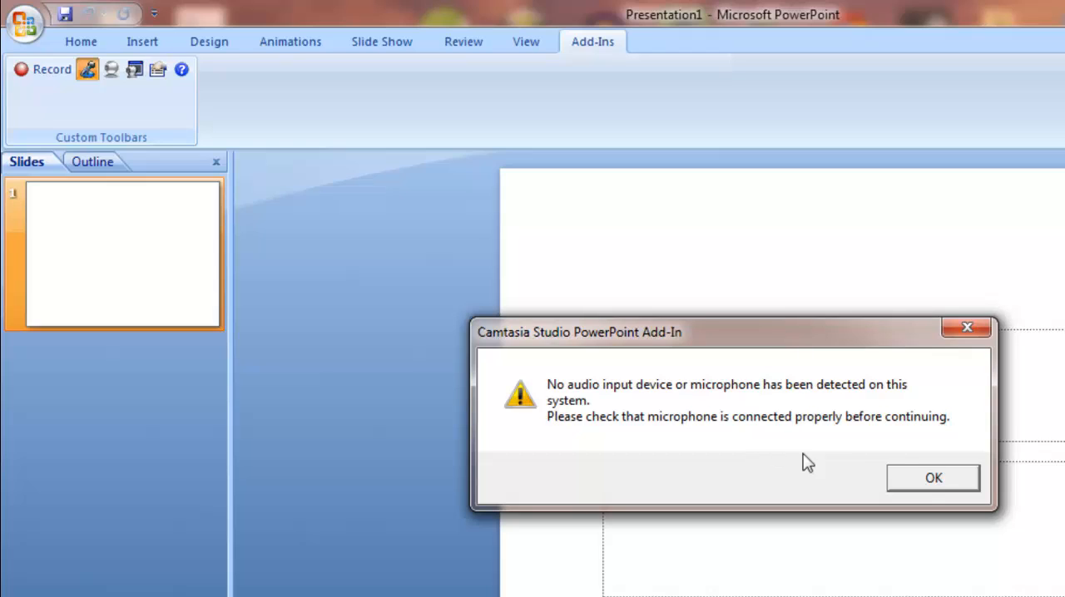
mouse_move(934, 479)
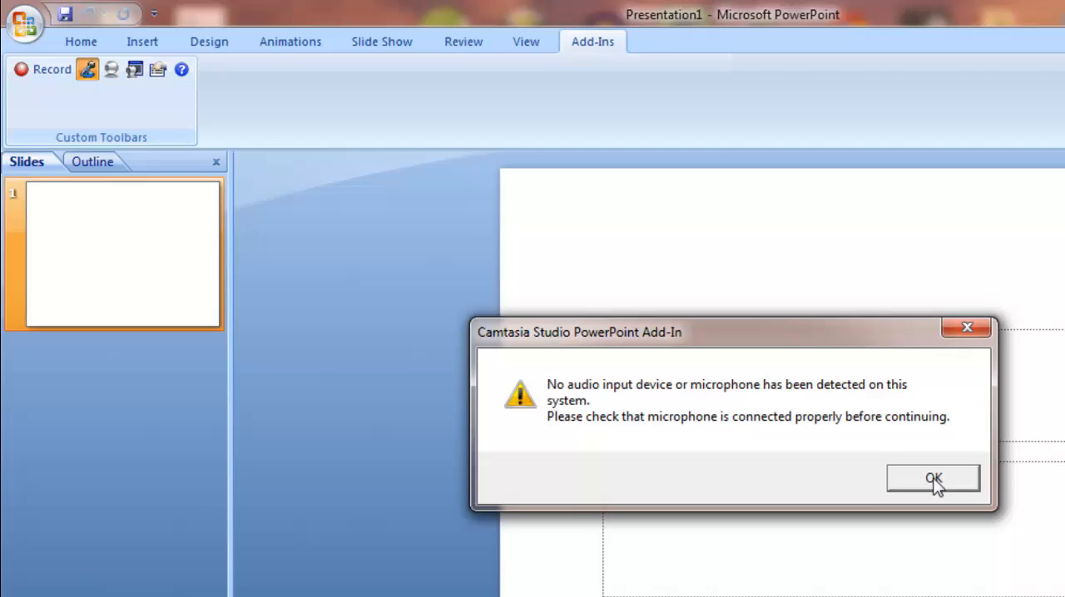
left_click(932, 479)
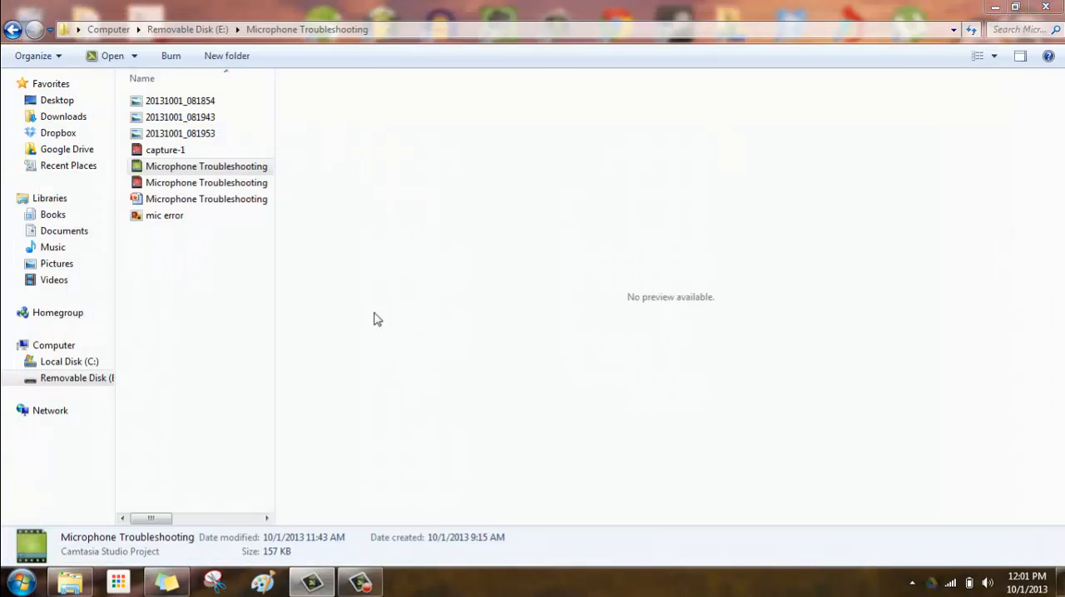
Switch back from the Explorer troubleshooting folder to the PowerPoint presentation.
left_click(16, 579)
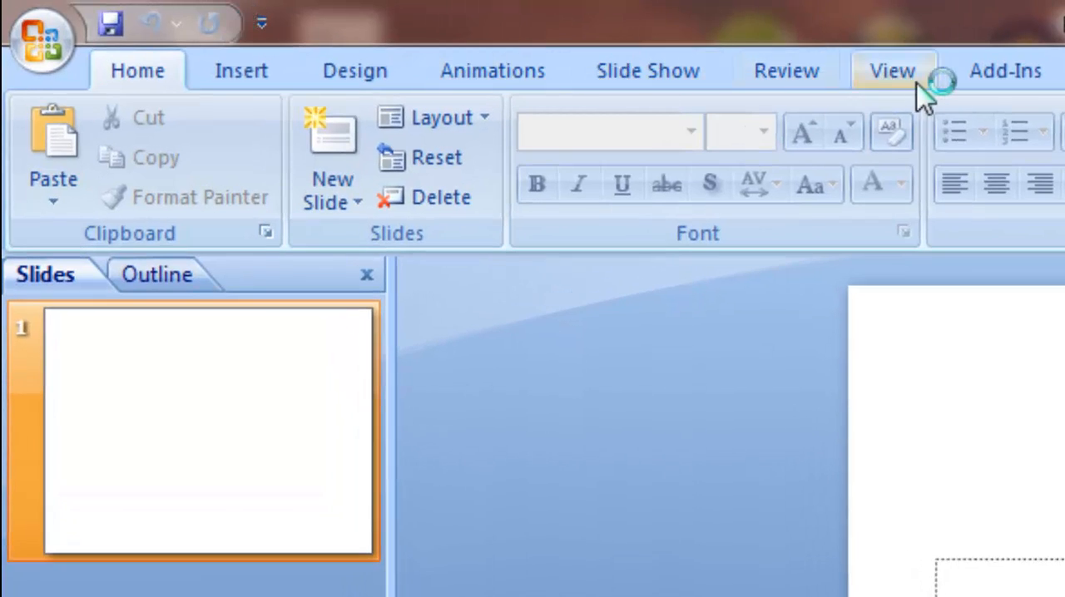
Show the Camtasia Studio toolbar on the Add-Ins ribbon tab.
left_click(1005, 70)
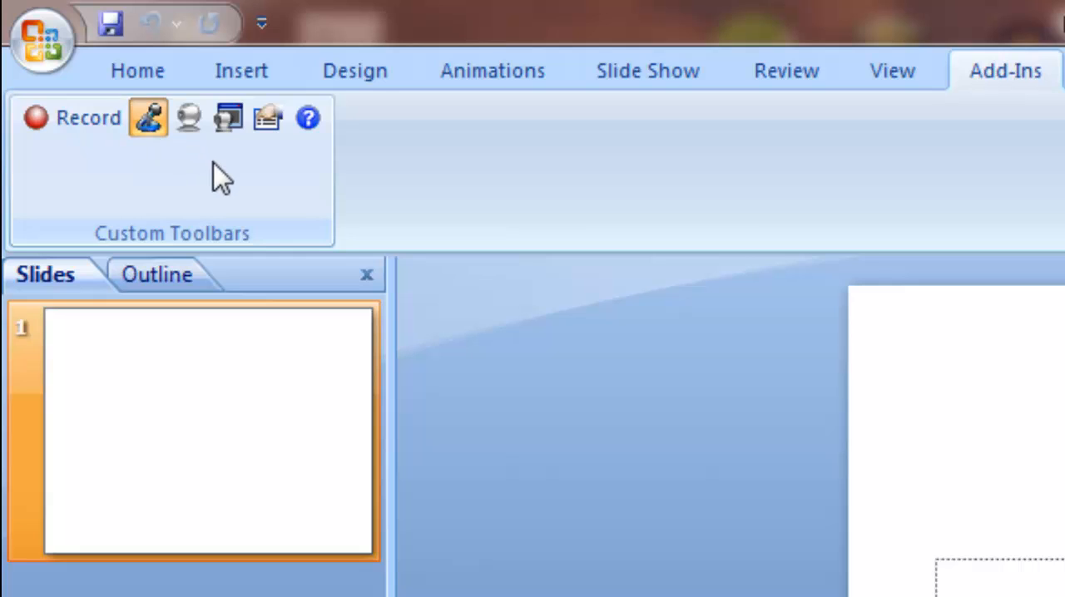
mouse_move(266, 181)
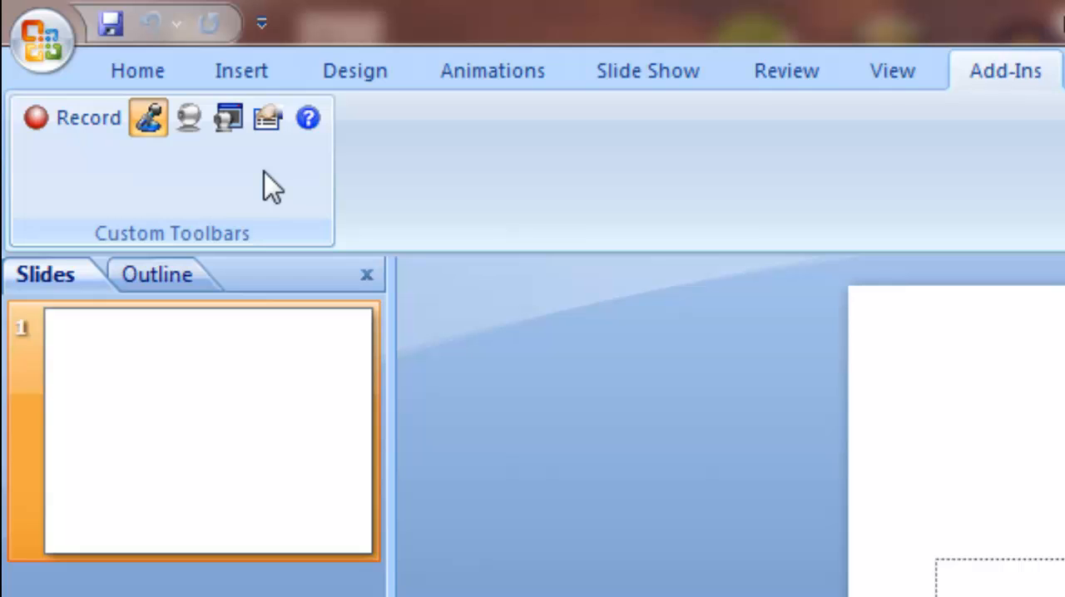
mouse_move(268, 119)
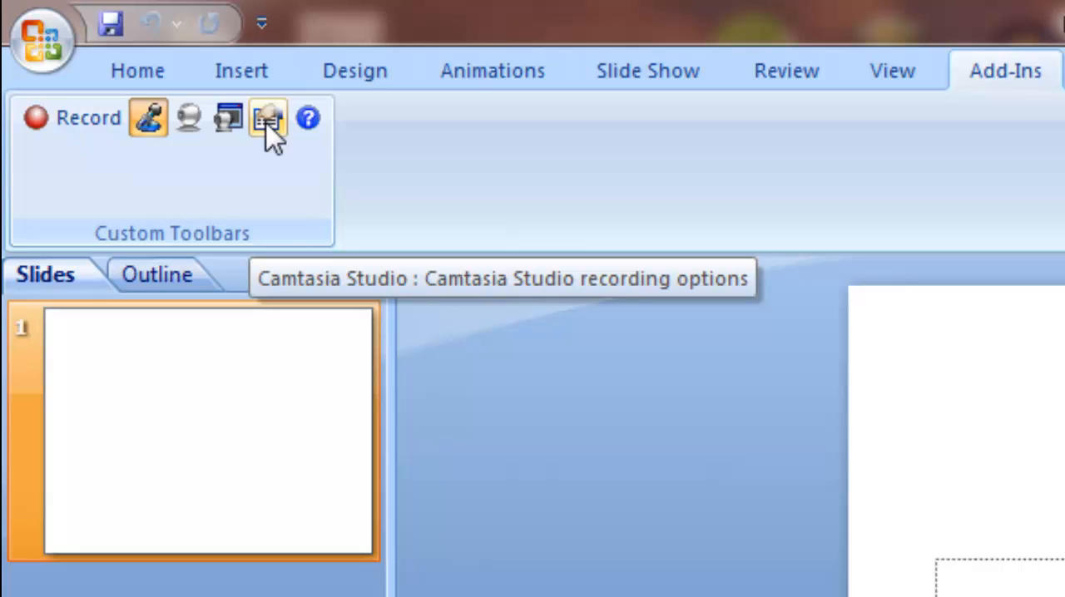
In Camtasia Add-in Options, toggle Record audio off and on, then nudge the Volume slider up and back down.
left_click(268, 116)
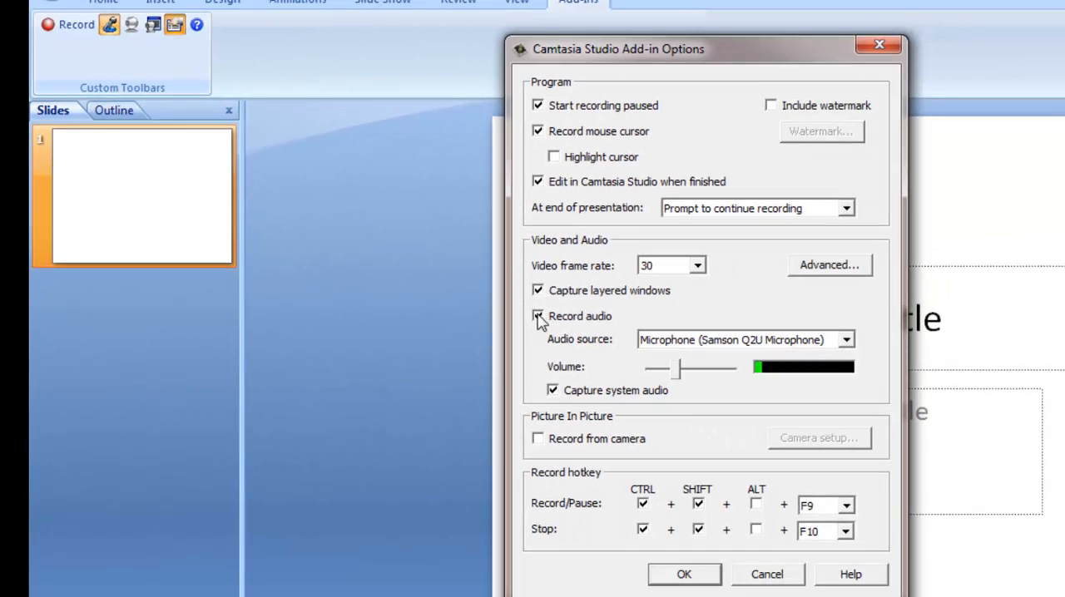
left_click(538, 316)
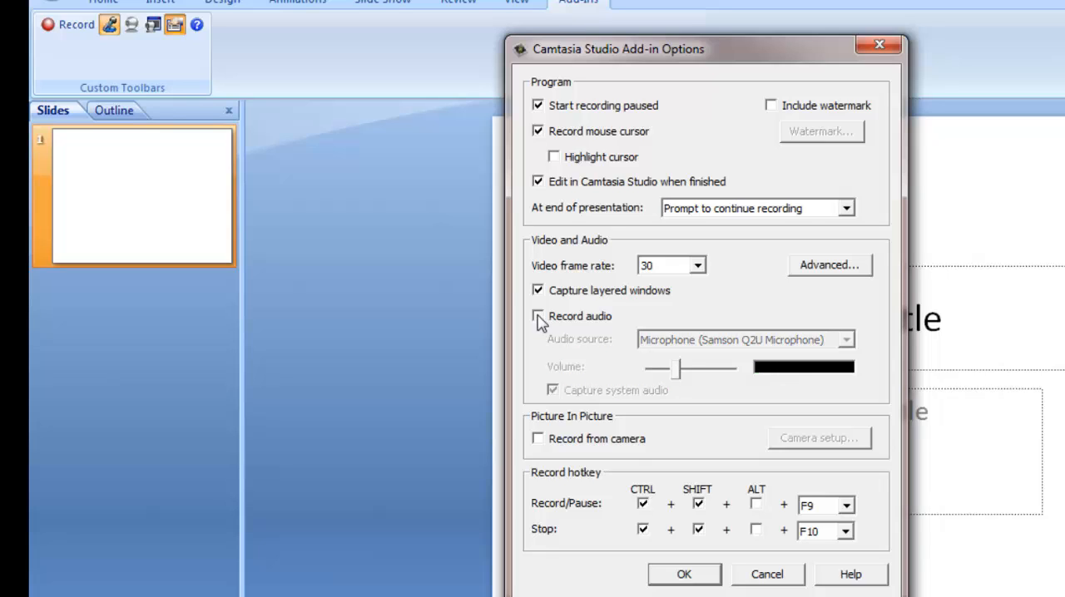
left_click(537, 316)
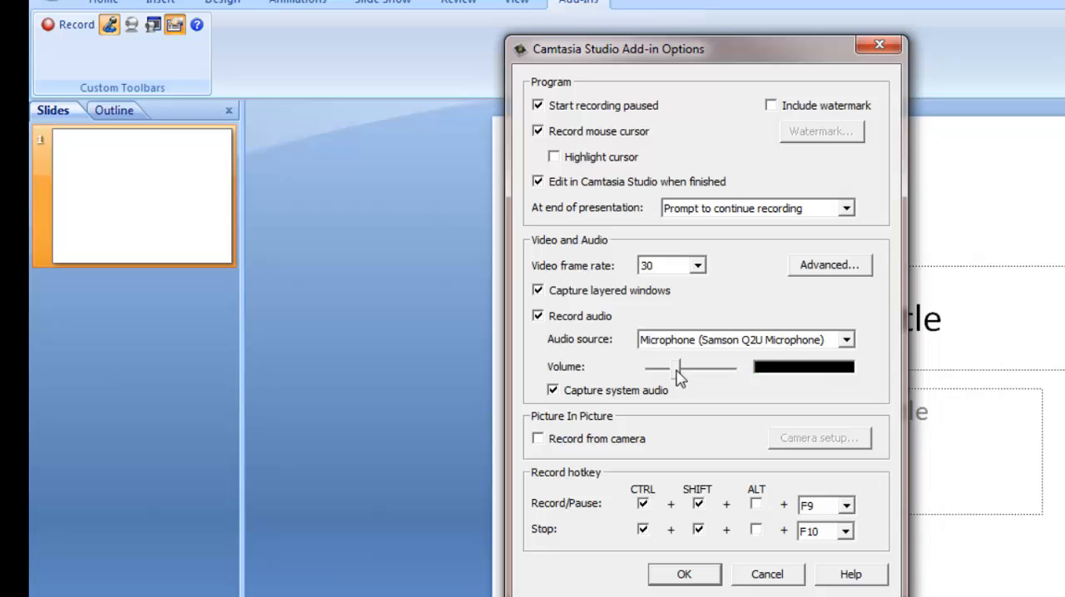
left_click_drag(678, 368, 712, 368)
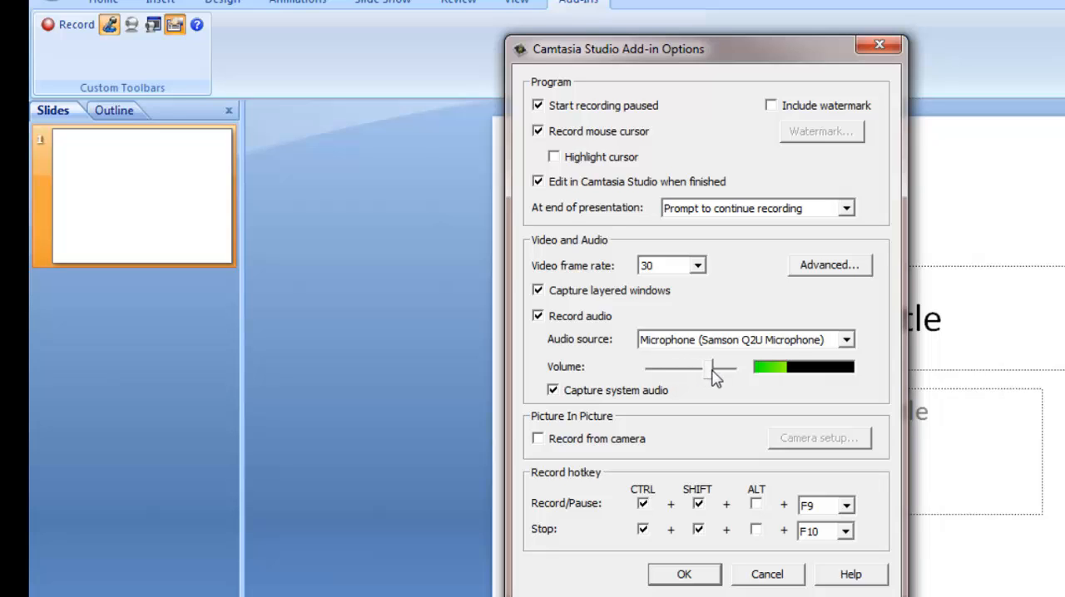
left_click_drag(712, 367, 732, 368)
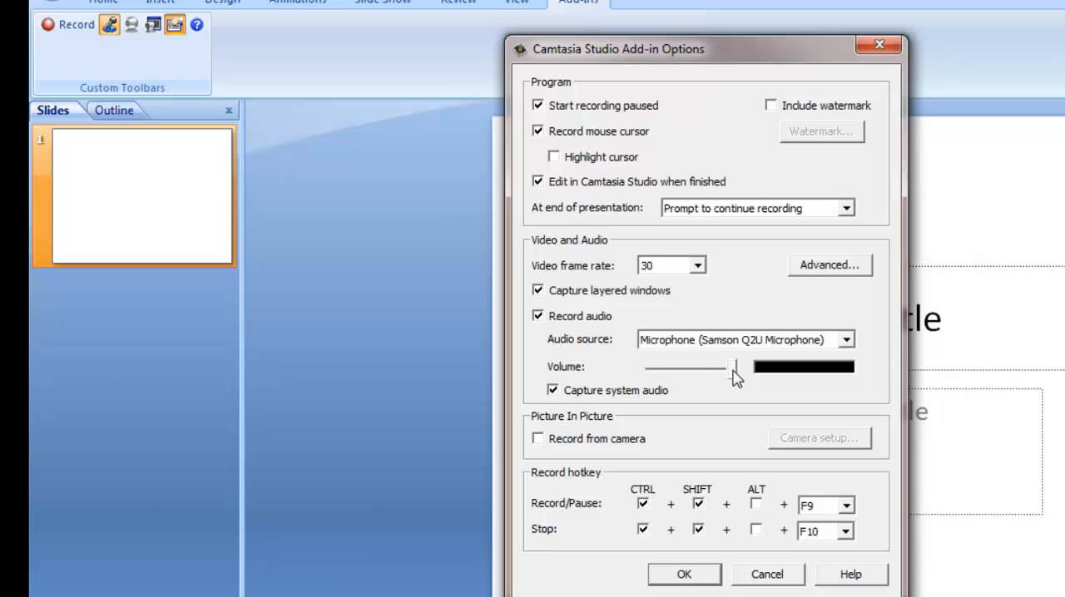
left_click_drag(732, 368, 650, 368)
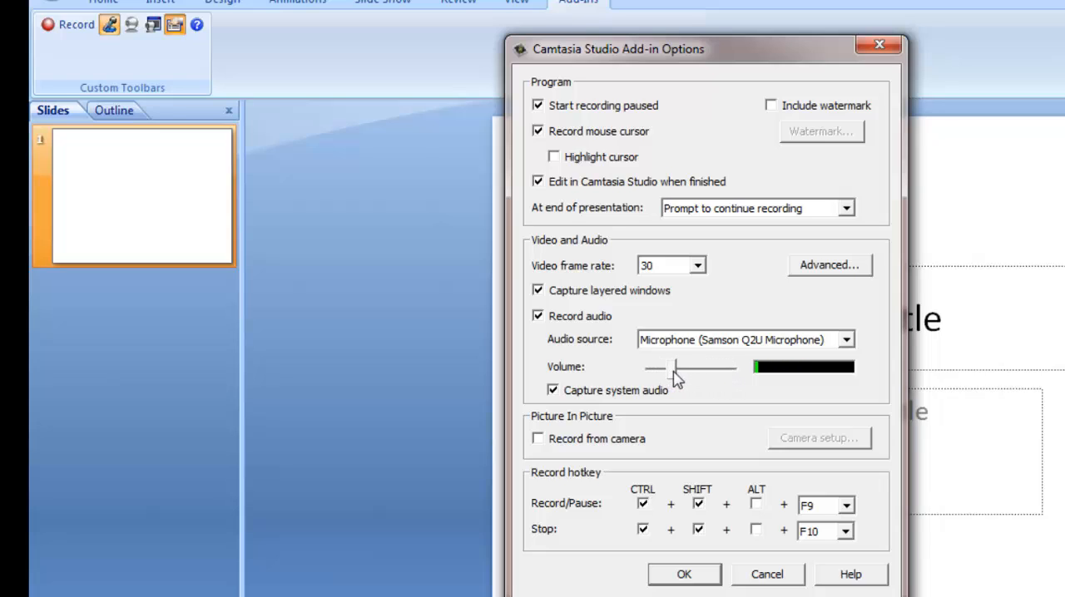
Set the Audio source to Microphone (Samson Q2U Microphone) and confirm the options with OK.
left_click(845, 340)
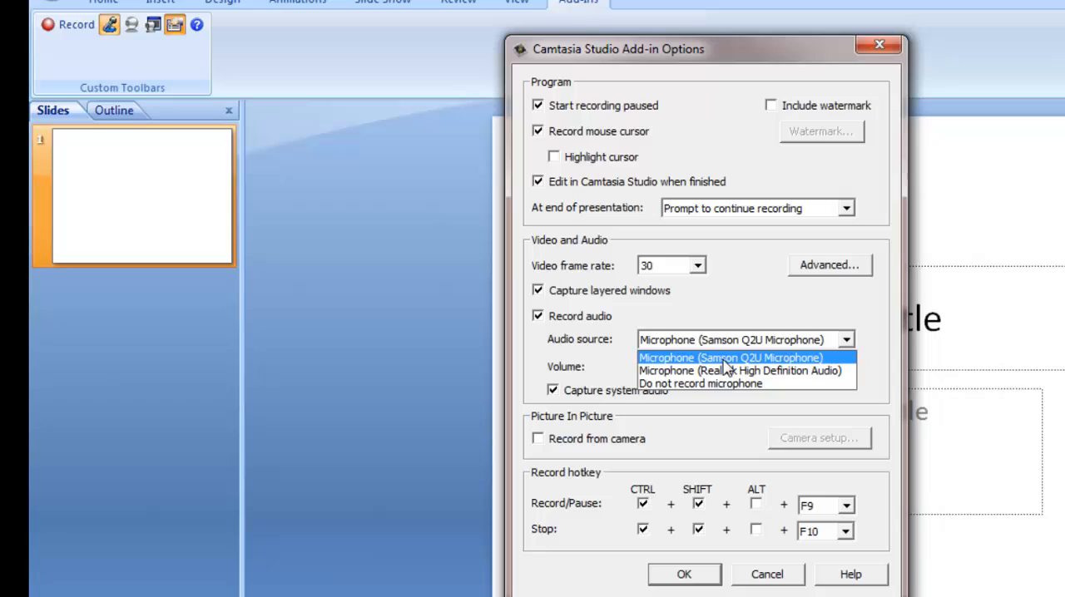
left_click(729, 356)
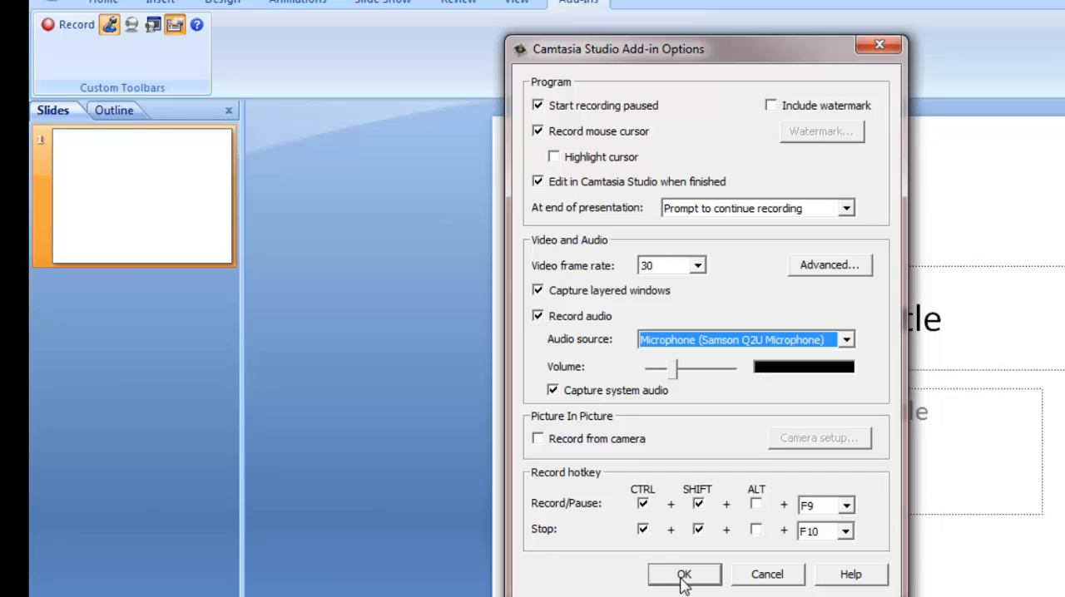
left_click(684, 574)
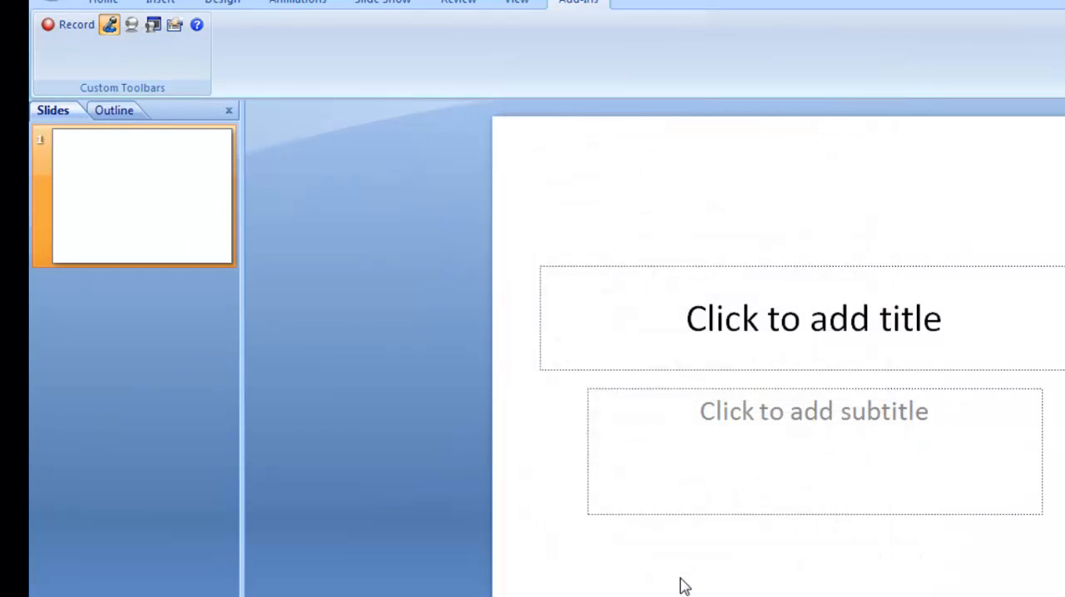